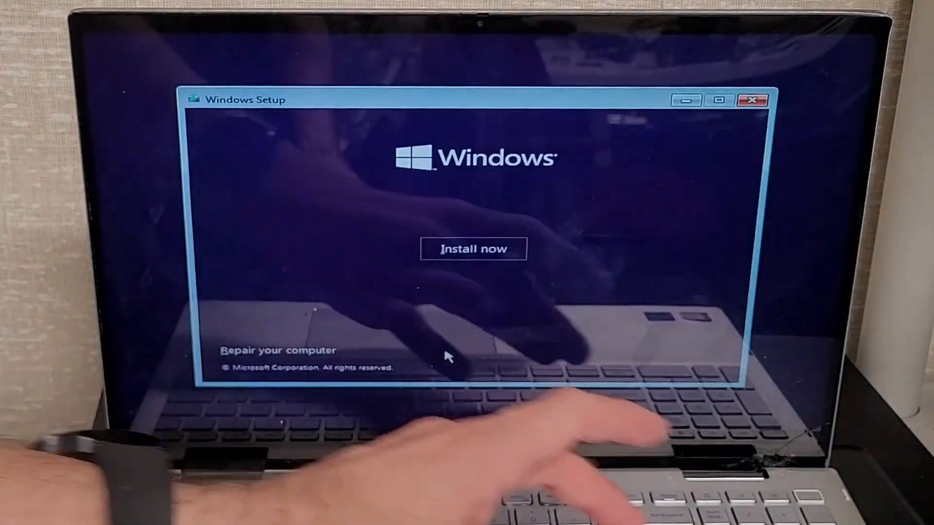
Exit Windows Setup to reboot the laptop into the Dell BIOS Setup.
click(751, 99)
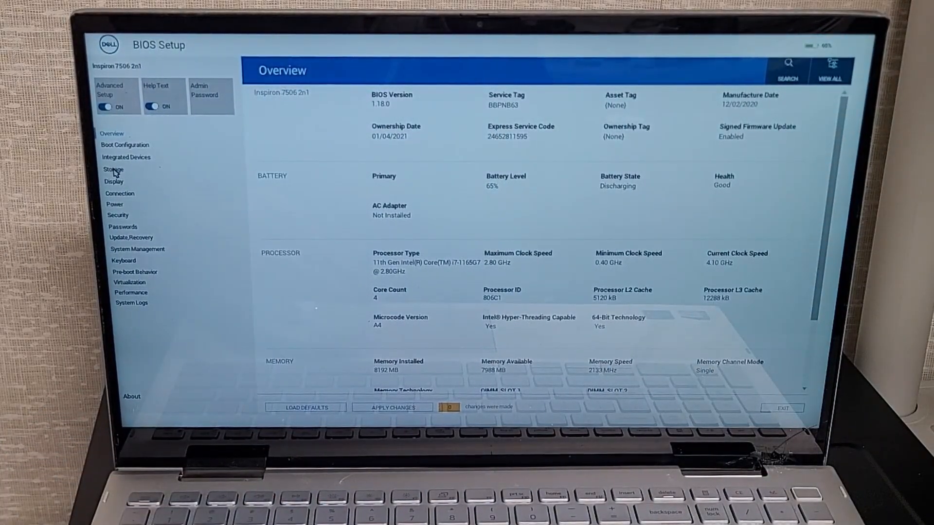
Set the Storage operation mode to AHCI/NVMe, confirm the warning, and apply changes.
click(112, 170)
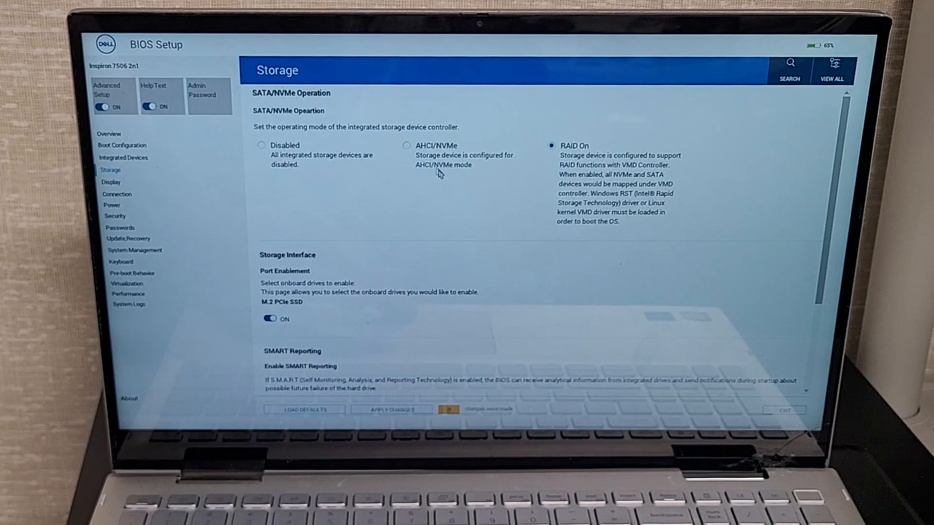
click(406, 145)
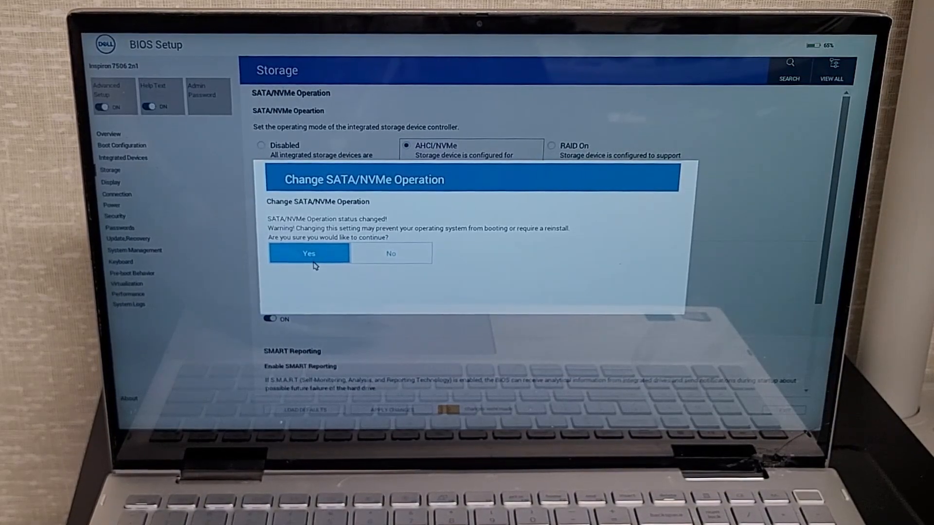
click(308, 253)
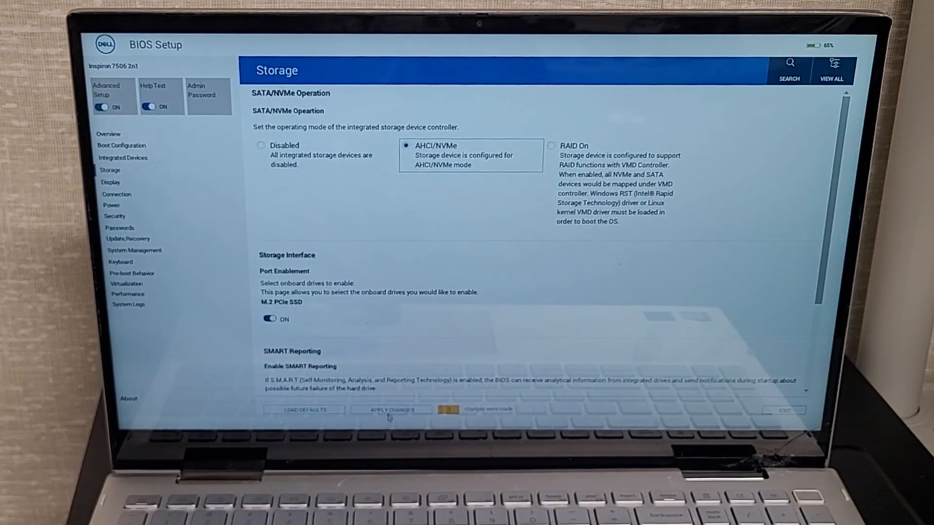
click(390, 409)
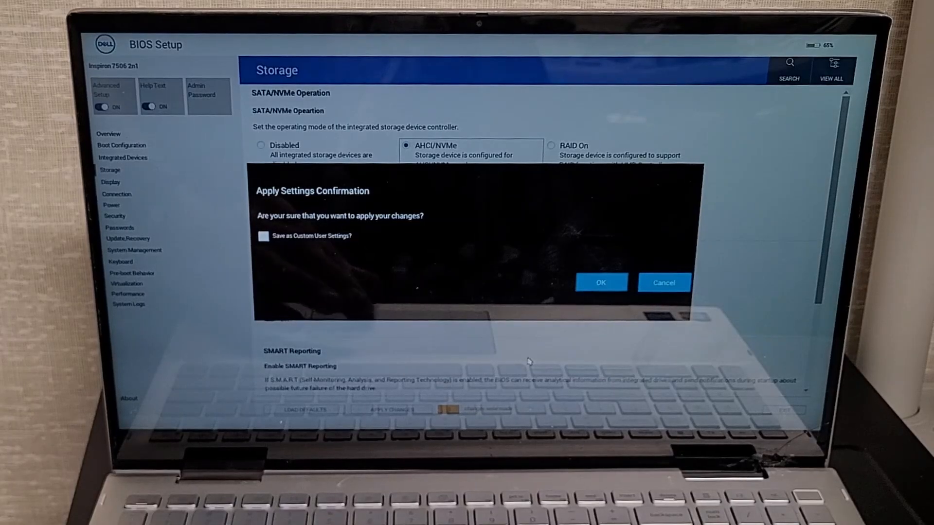
click(600, 282)
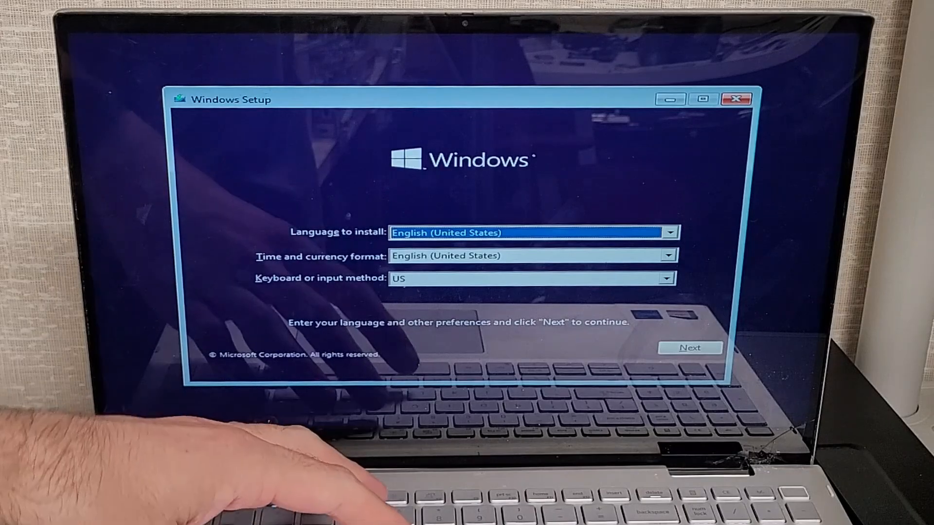
Keep the default language, choose Install now, and accept the license terms.
click(690, 347)
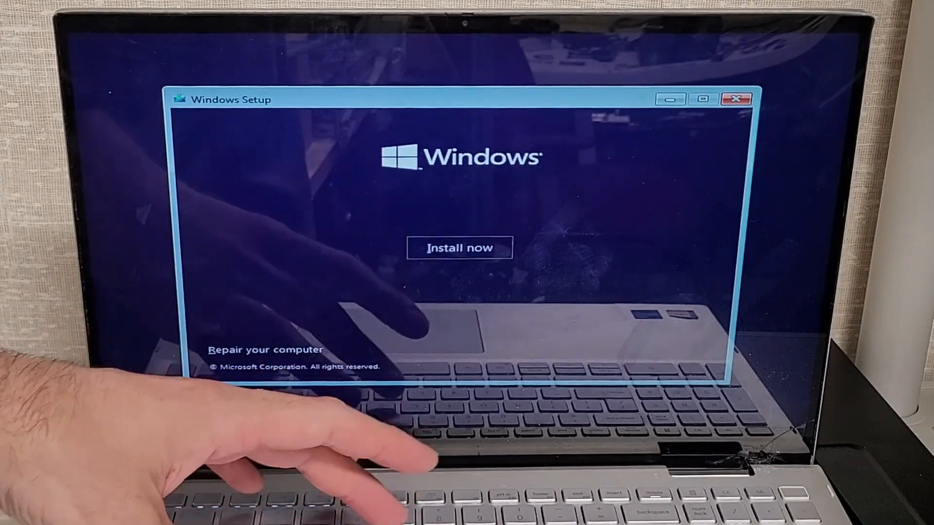
click(459, 248)
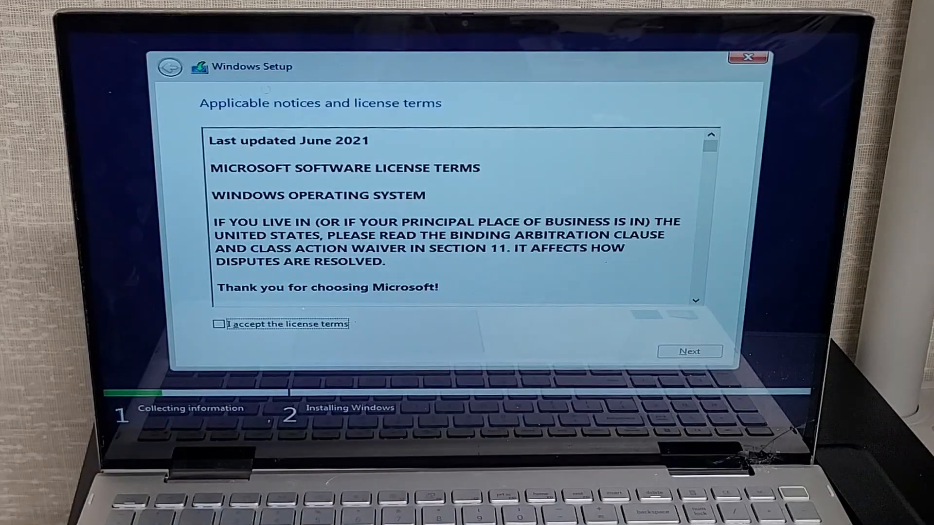
click(218, 324)
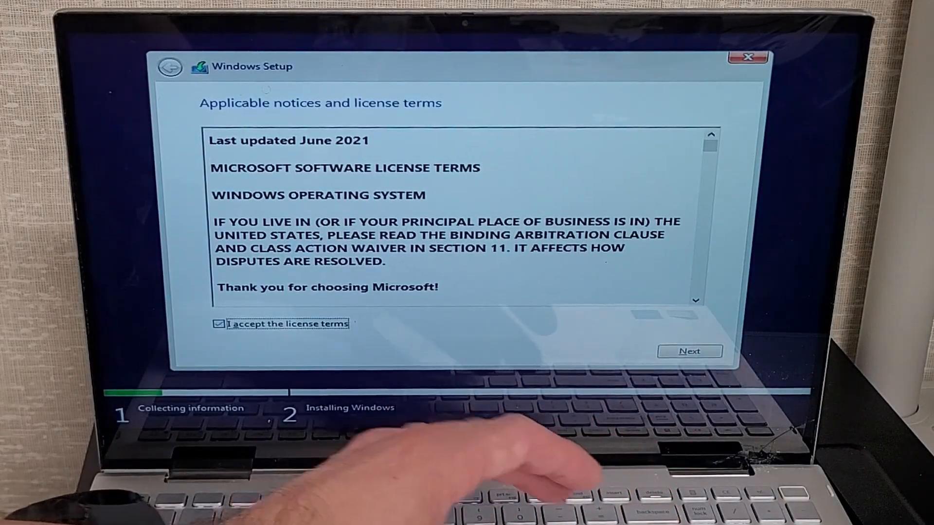
click(690, 351)
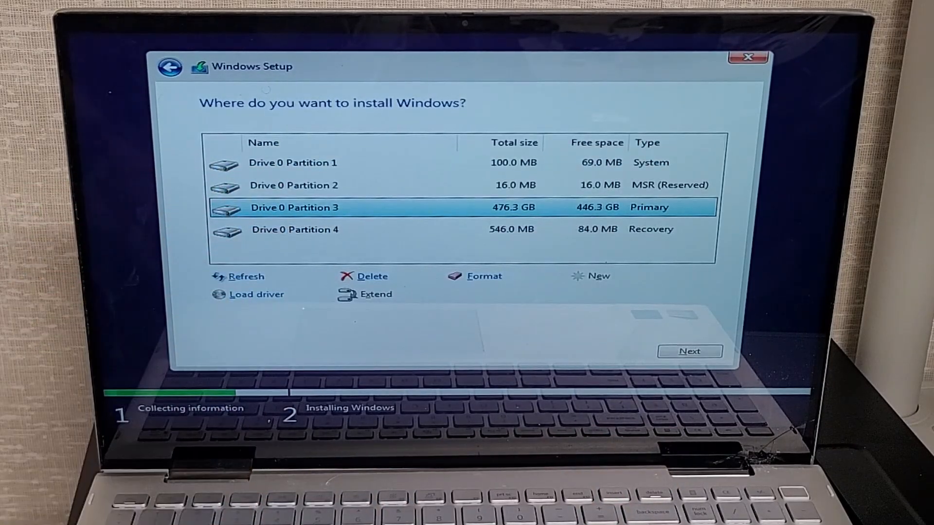
Delete Partition 3, System, Recovery and MSR partitions, leaving 476.9 GB unallocated.
click(370, 276)
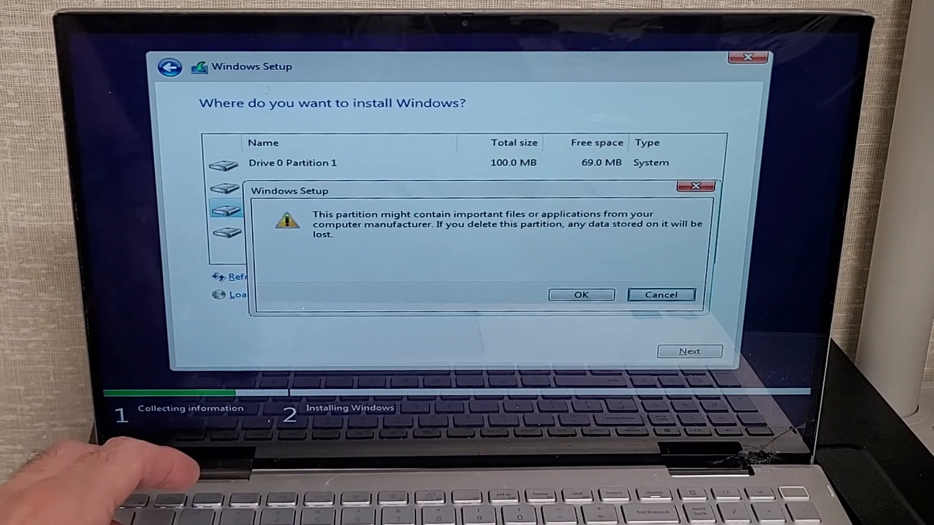
click(580, 295)
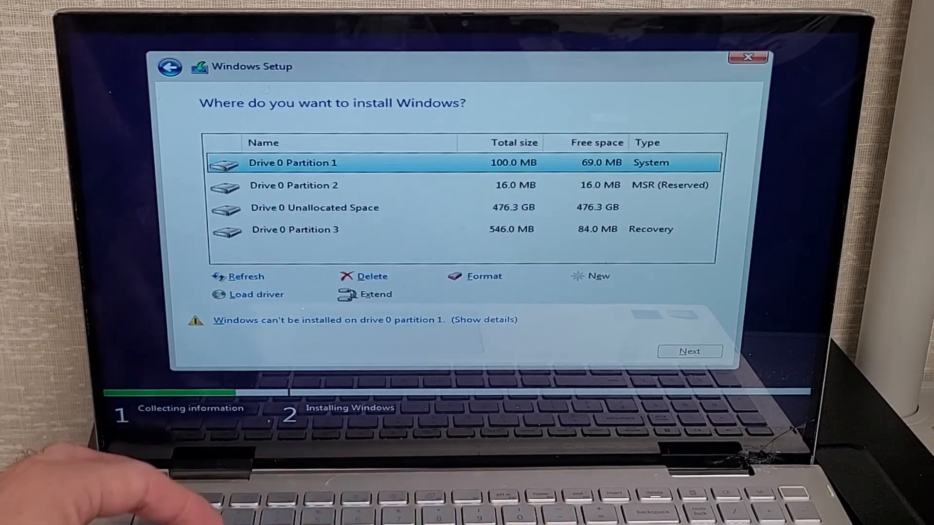
click(370, 276)
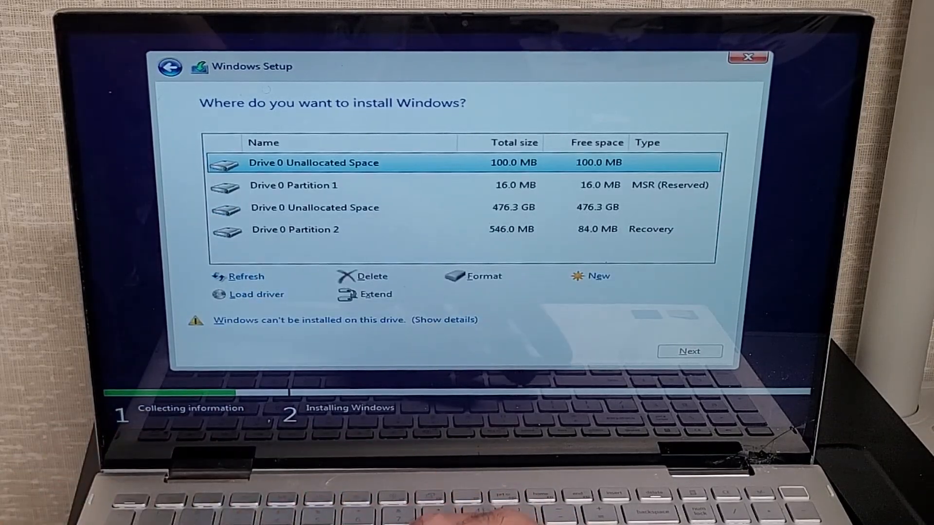
click(295, 230)
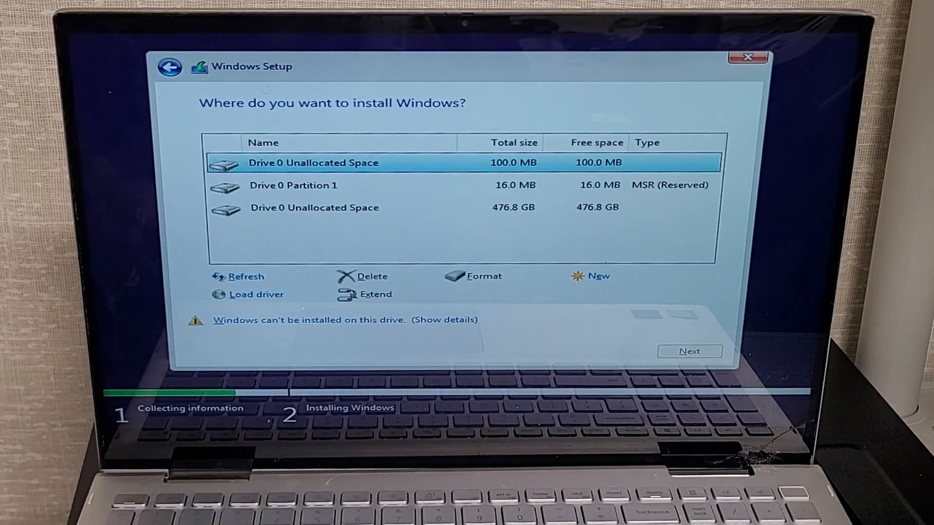
click(293, 185)
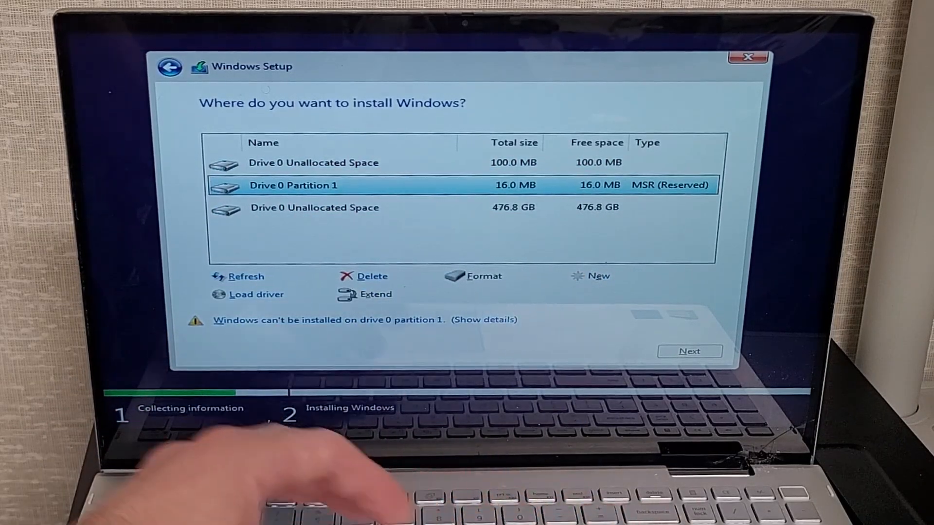
click(368, 276)
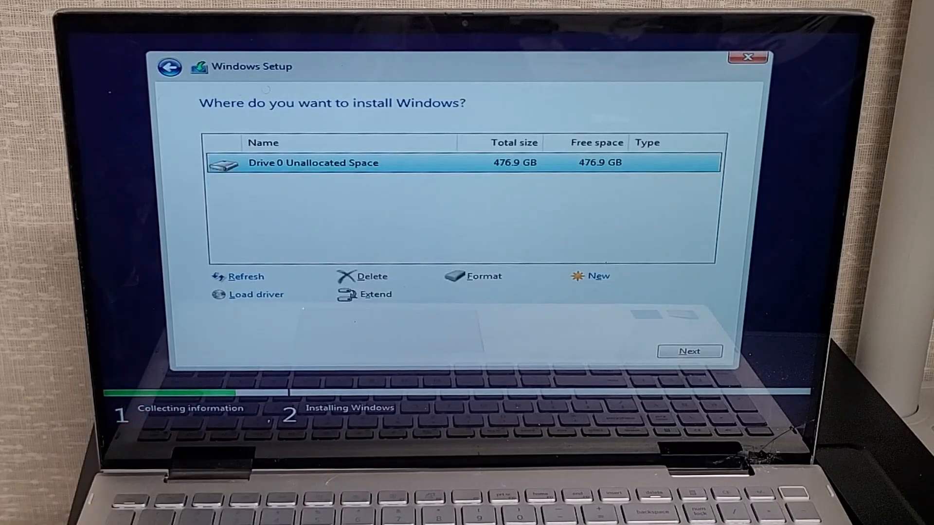